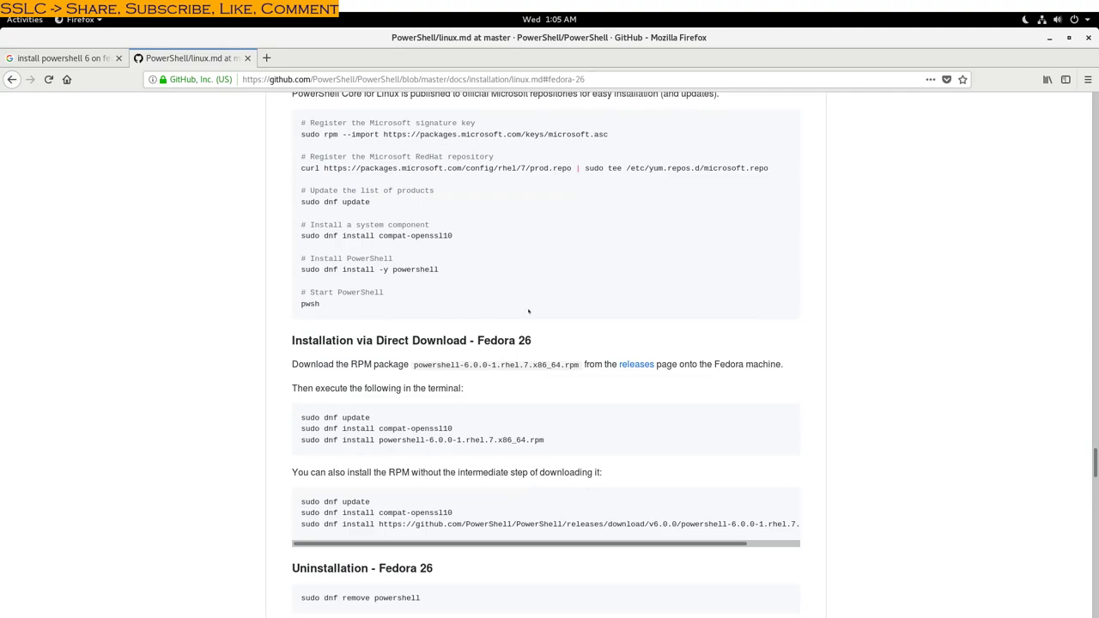
Copy the Fedora 26 'dnf install powershell-6.0.0...rpm' command from the GitHub guide.
scroll(down, 3)
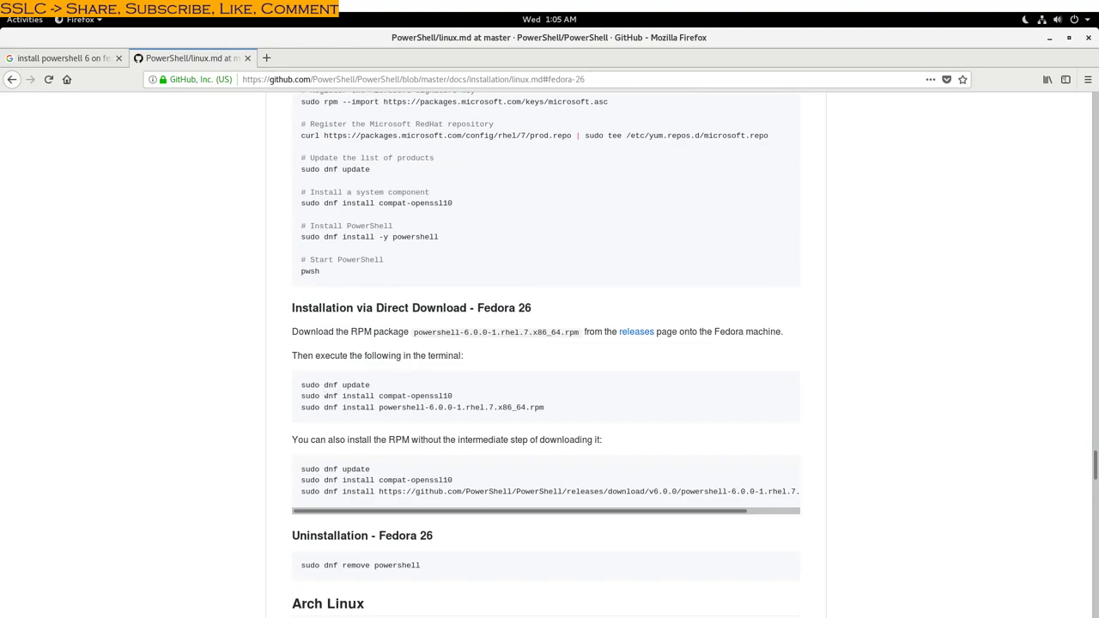
double_click(388, 395)
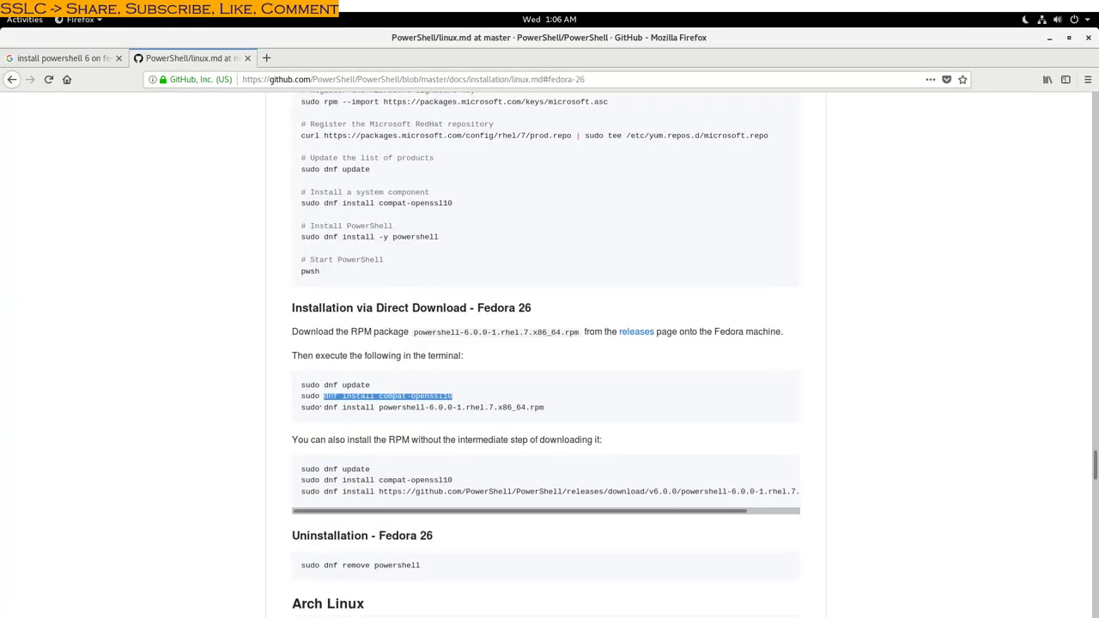
right_click(432, 407)
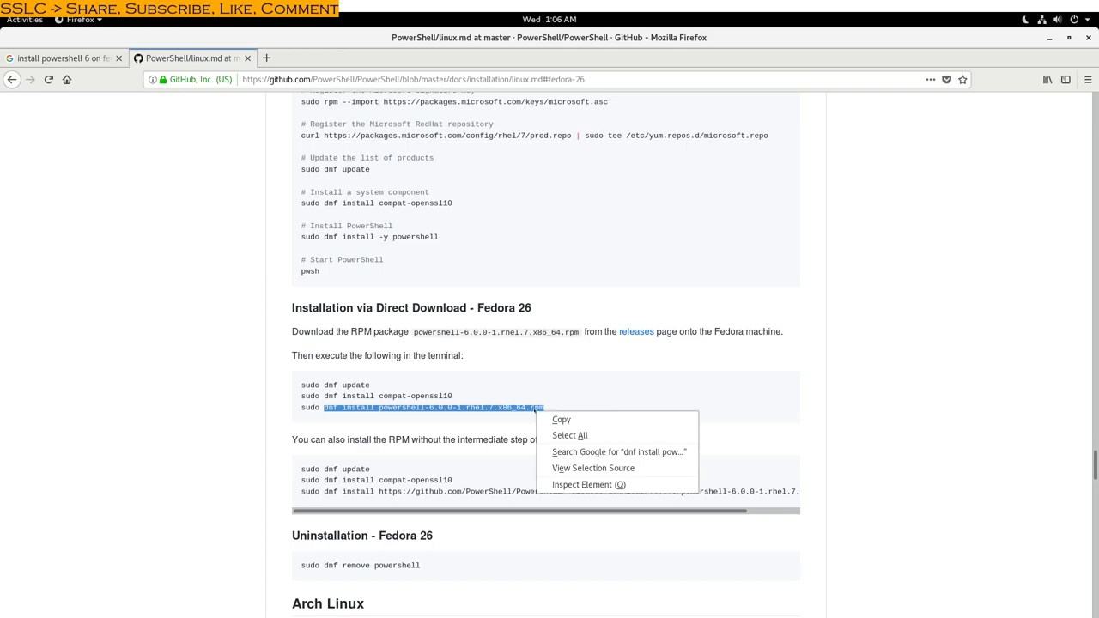
click(60, 58)
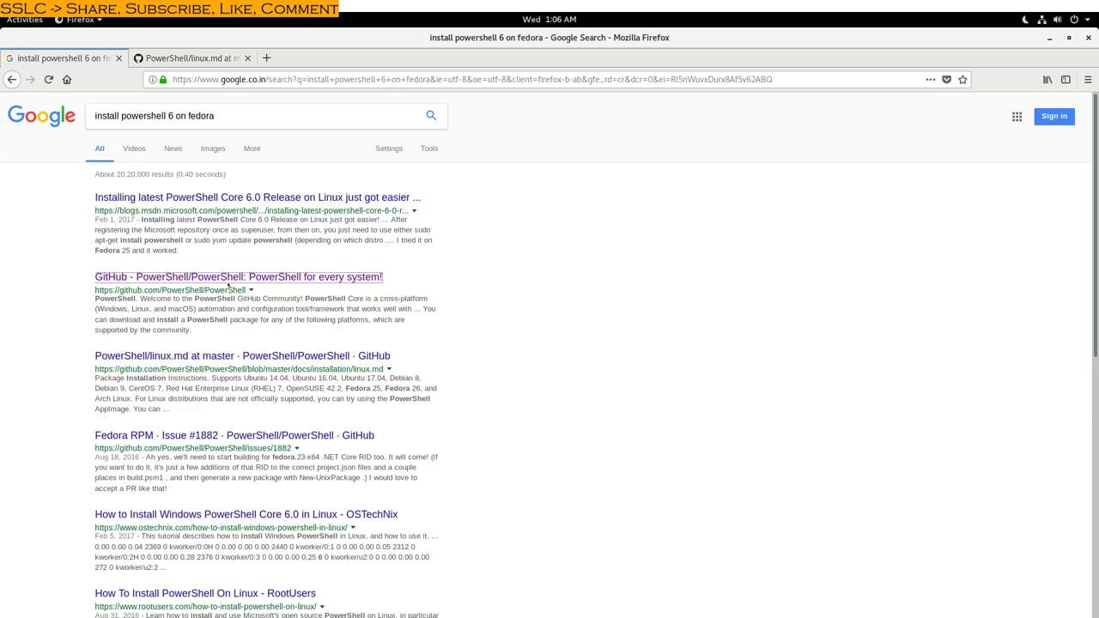
mouse_move(226, 285)
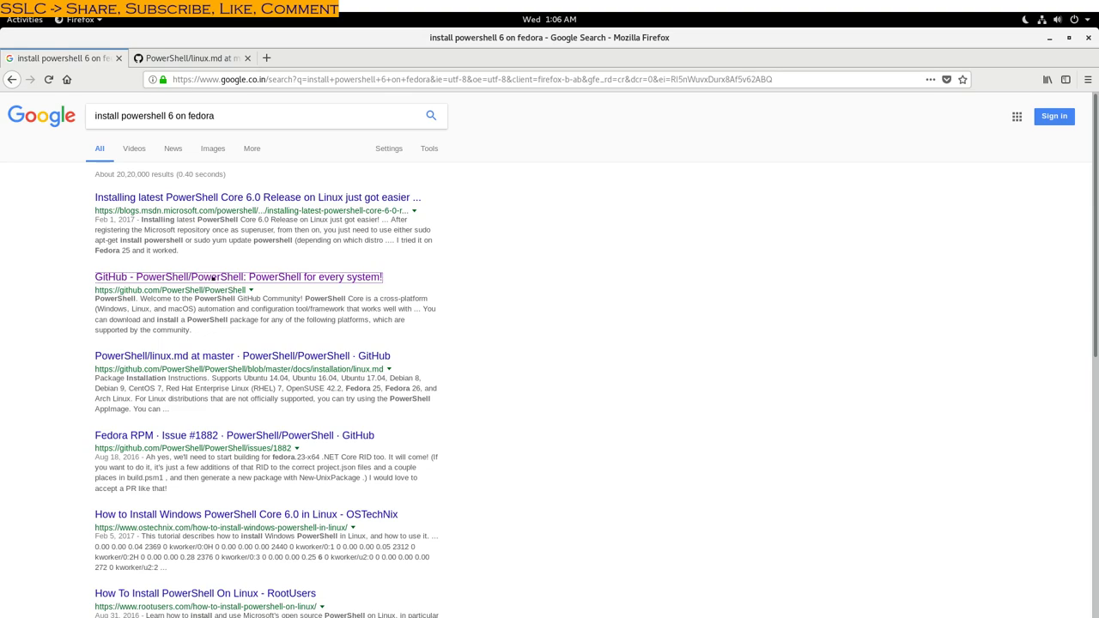
Switch to the Google results tab for 'install powershell 6 on fedora'.
click(189, 58)
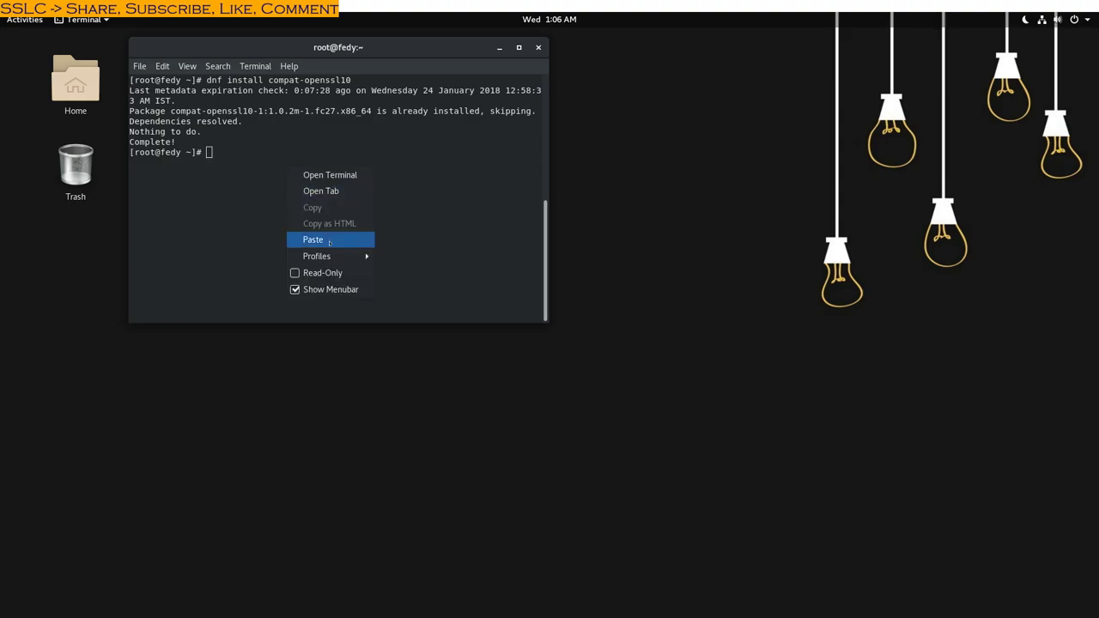
Run the pasted local powershell rpm install, which fails with a could-not-open error.
click(312, 240)
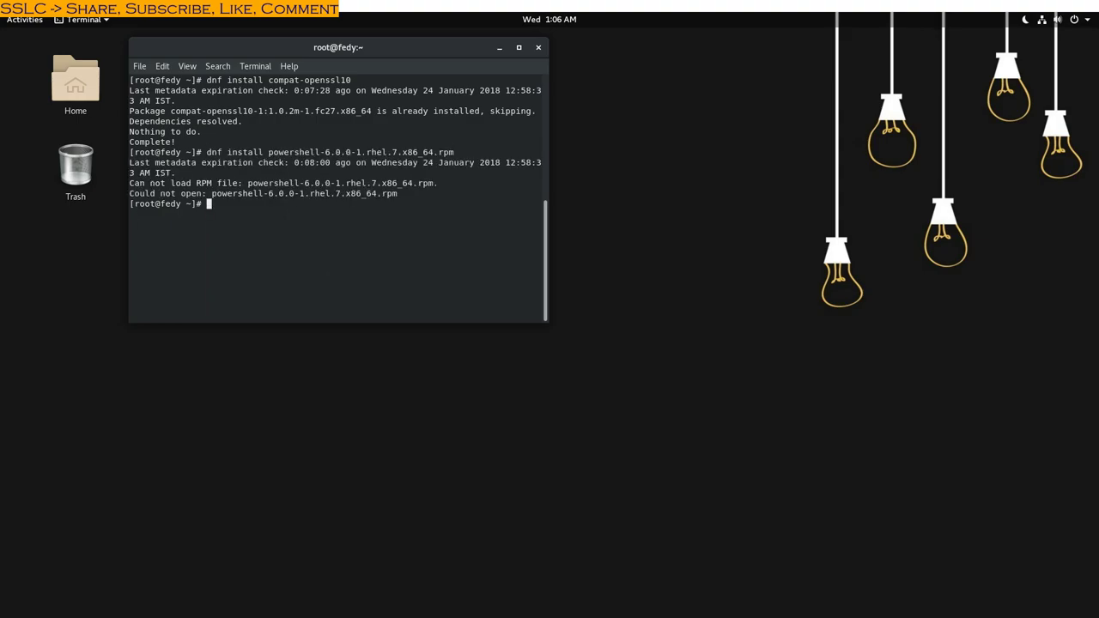
mouse_move(231, 577)
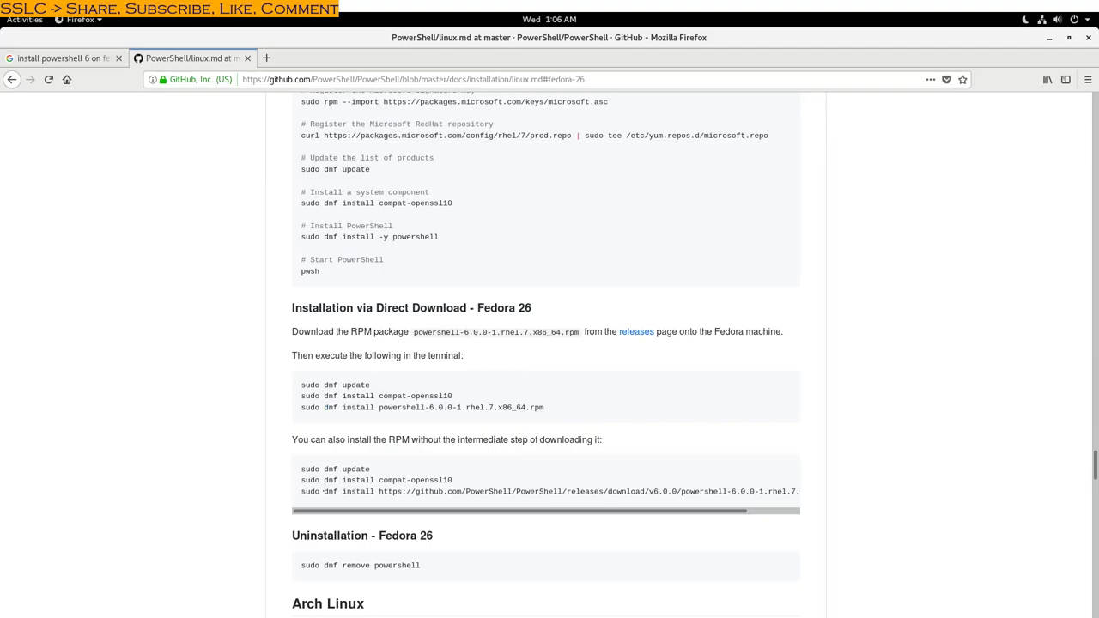
Select the dnf install command with the full GitHub release URL to run it in the terminal.
drag(324, 491, 780, 491)
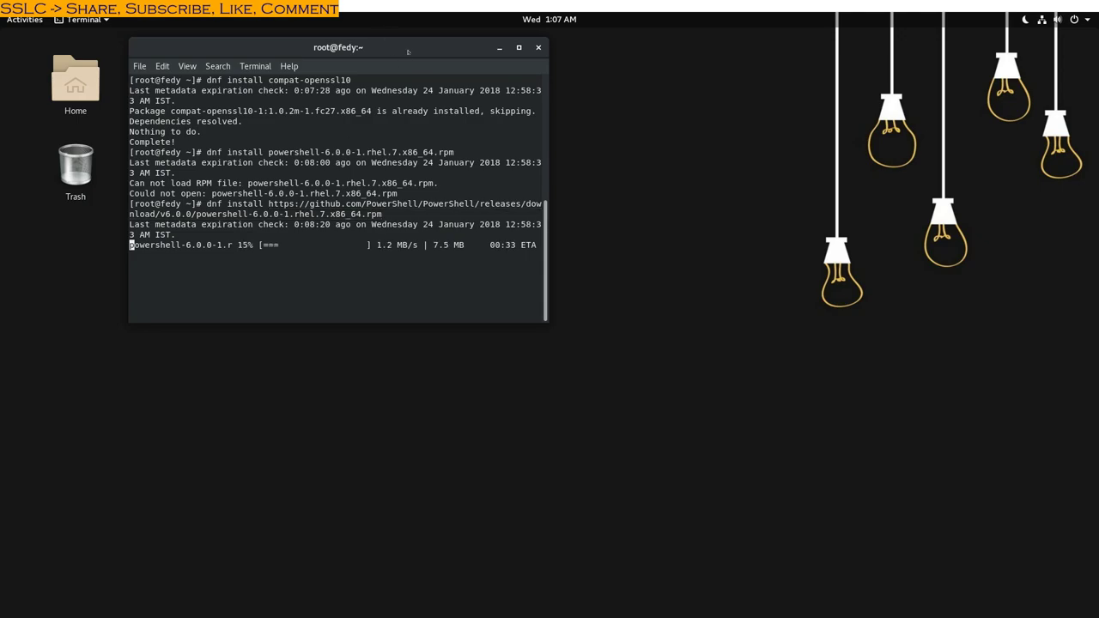
Maximize the terminal and answer y to install powershell-6.0.0-1.rhel.7.
click(518, 48)
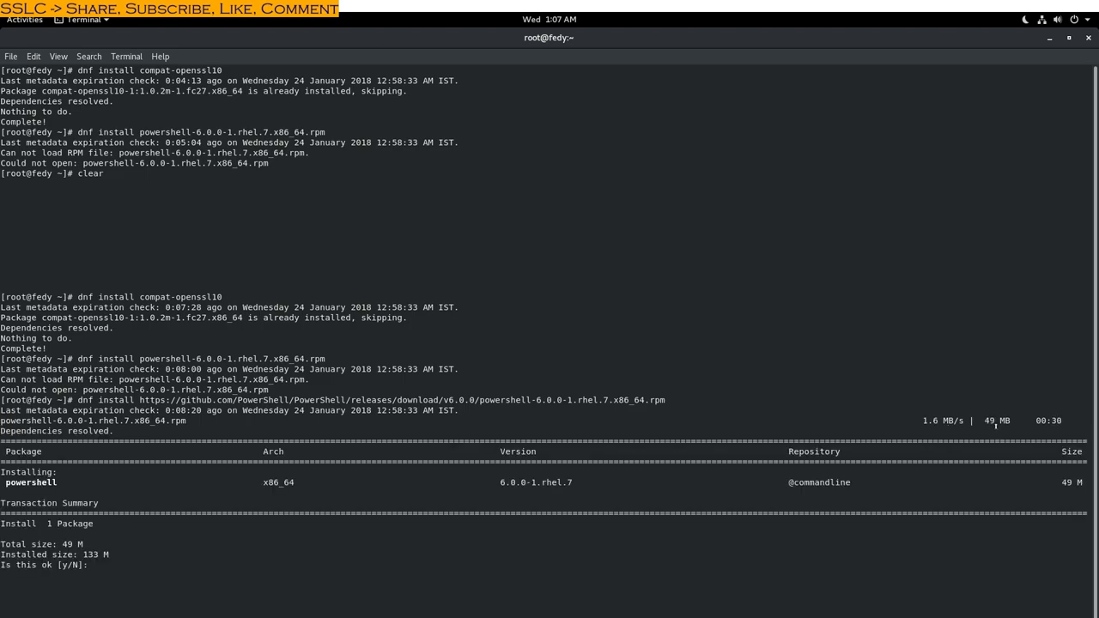
mouse_move(292, 549)
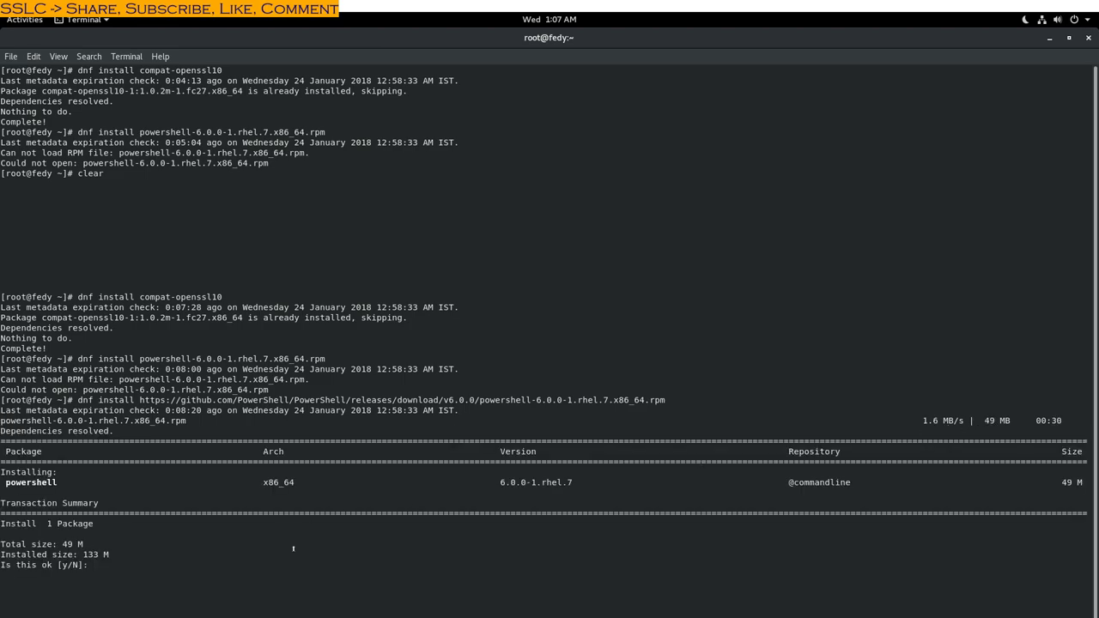
text(y)
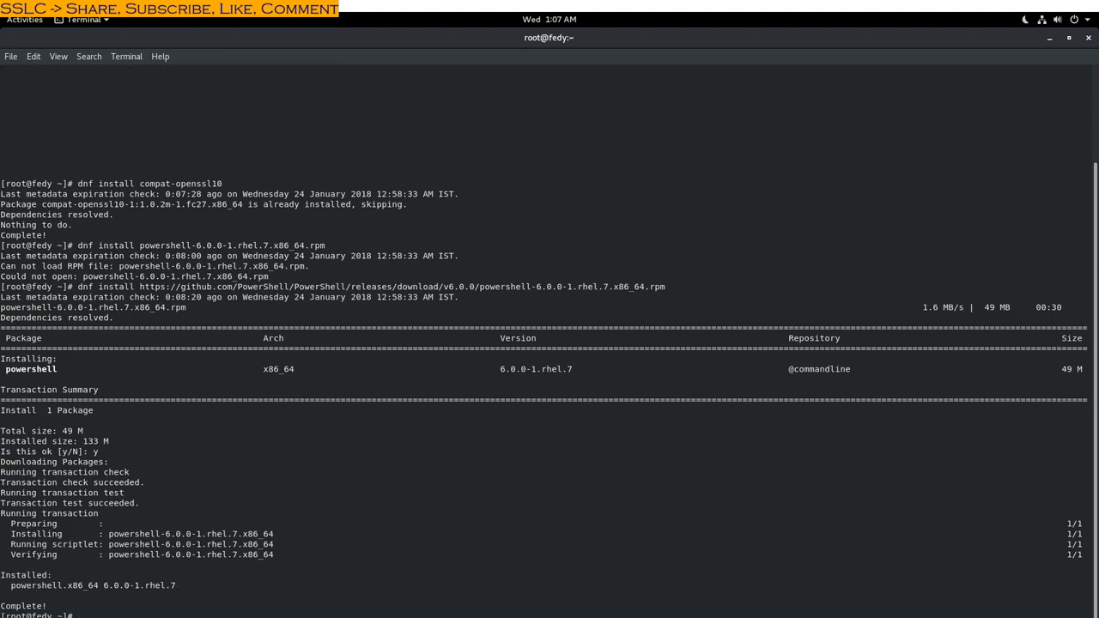
Clear the terminal to a fresh root prompt.
text(clear)
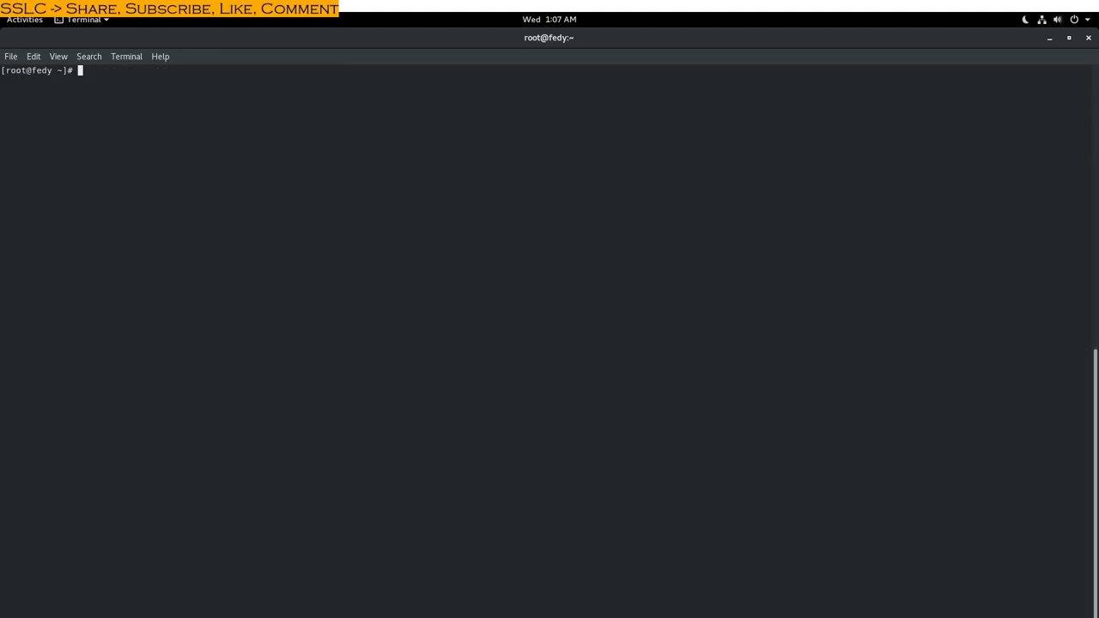
mouse_move(278, 58)
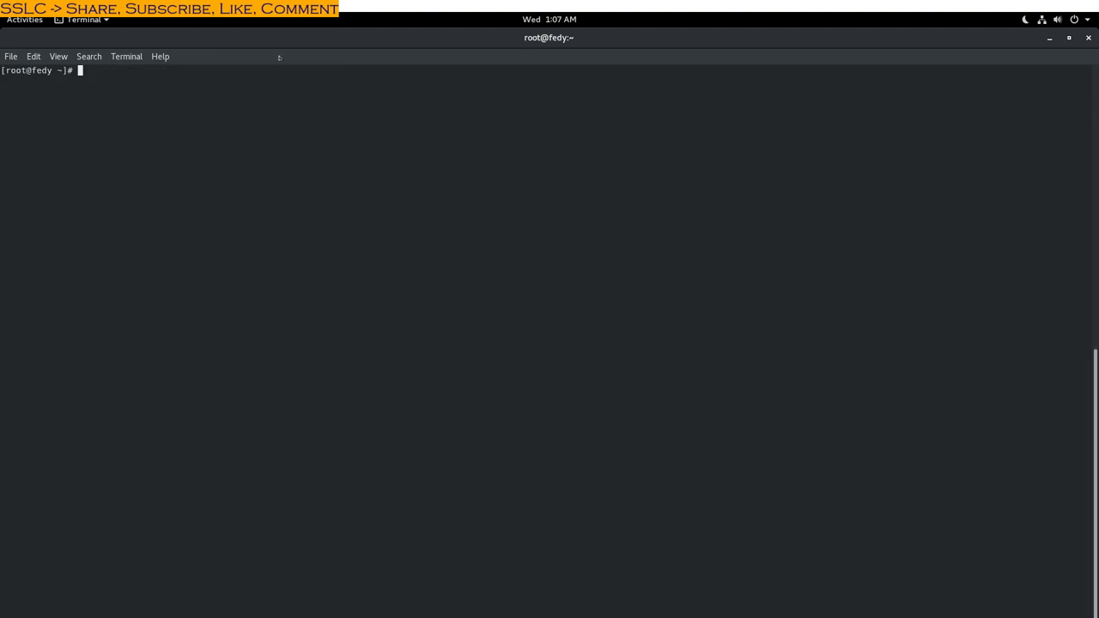
mouse_move(642, 292)
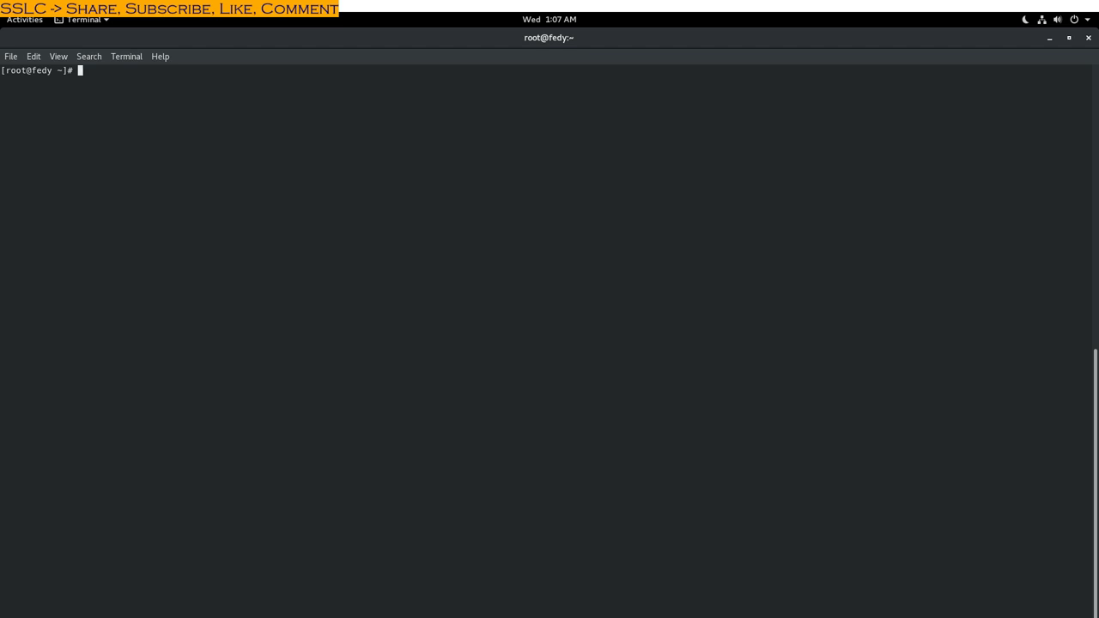
mouse_move(441, 313)
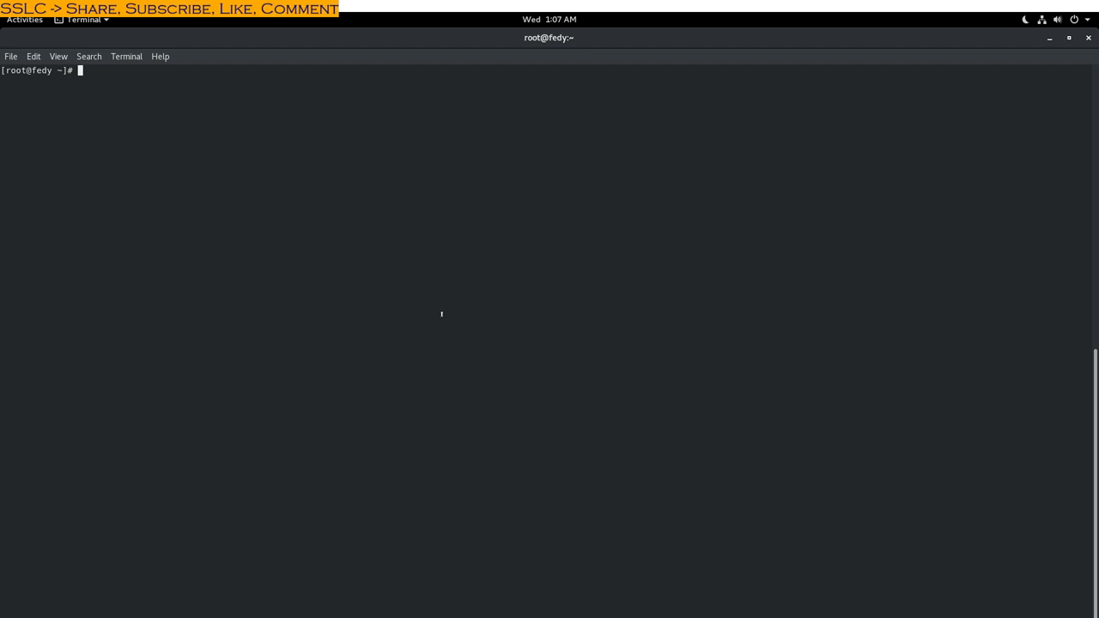